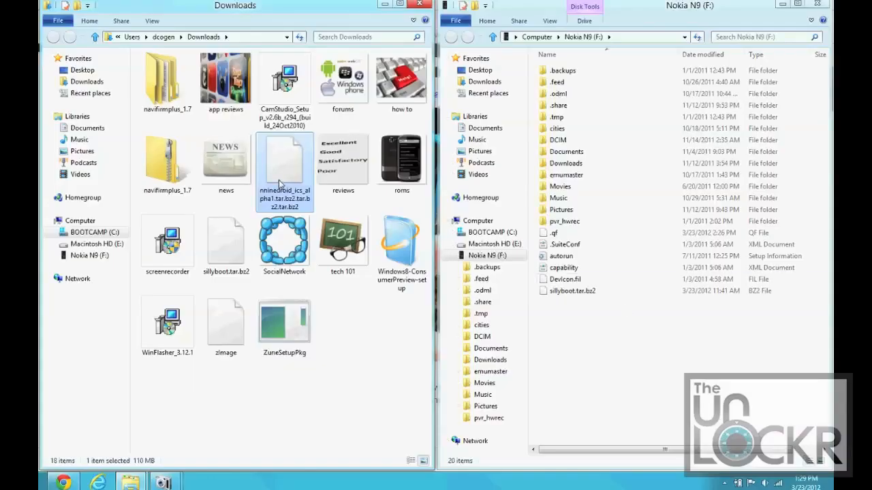
Drag nninedroid_ics_alpha1.tar.bz2 from Downloads onto the Nokia N9 (F:) drive root.
drag(284, 167, 576, 338)
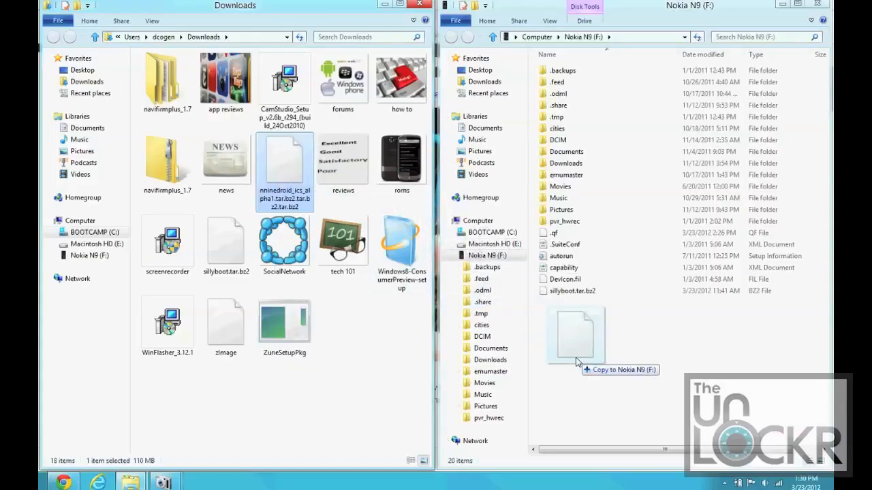